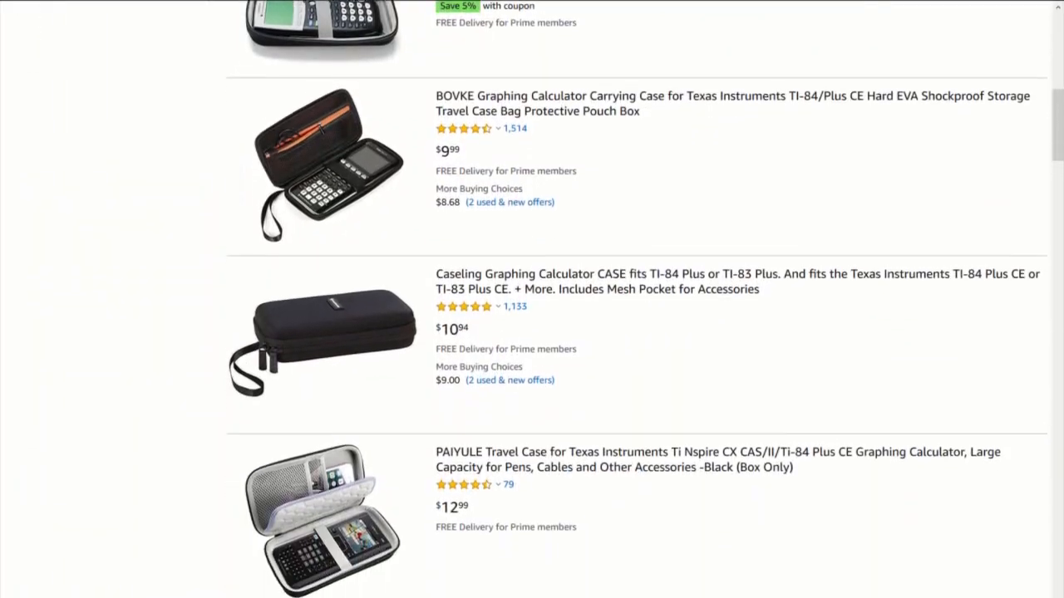
scroll("down", 3)
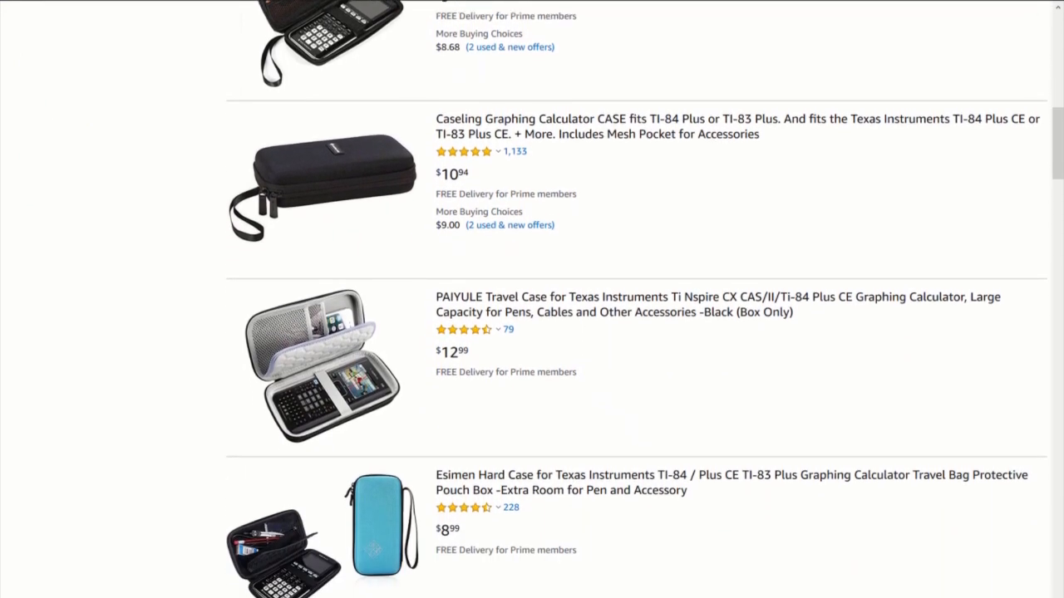
scroll("down", 3)
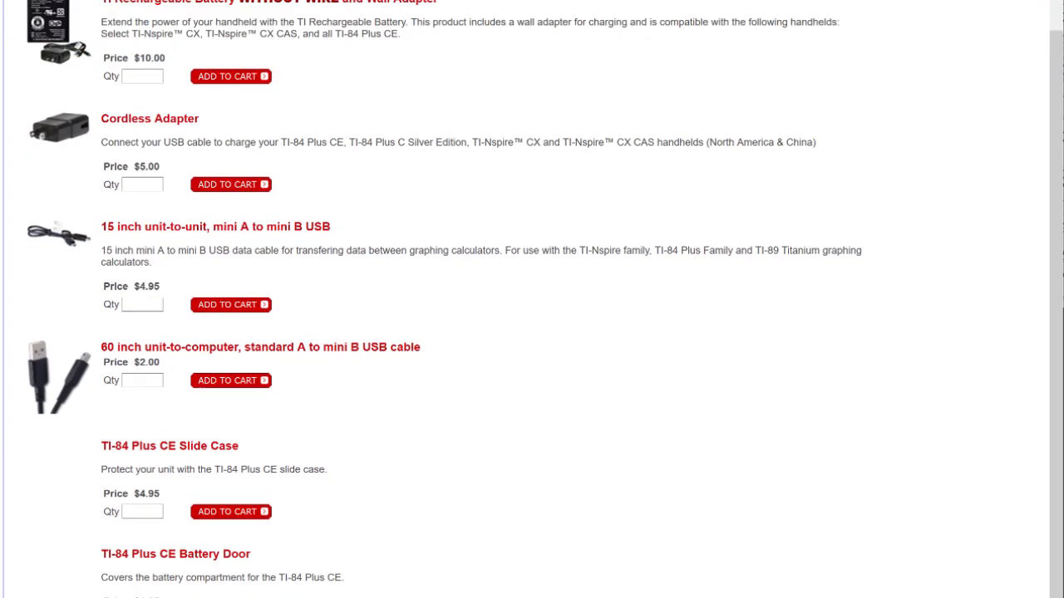
scroll("down", 3)
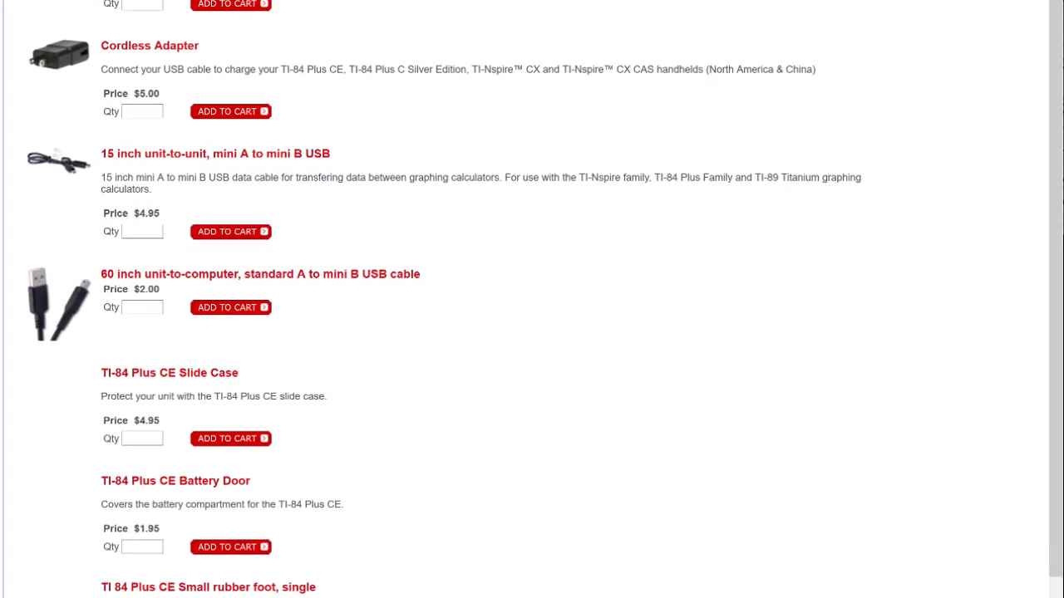
scroll("down", 3)
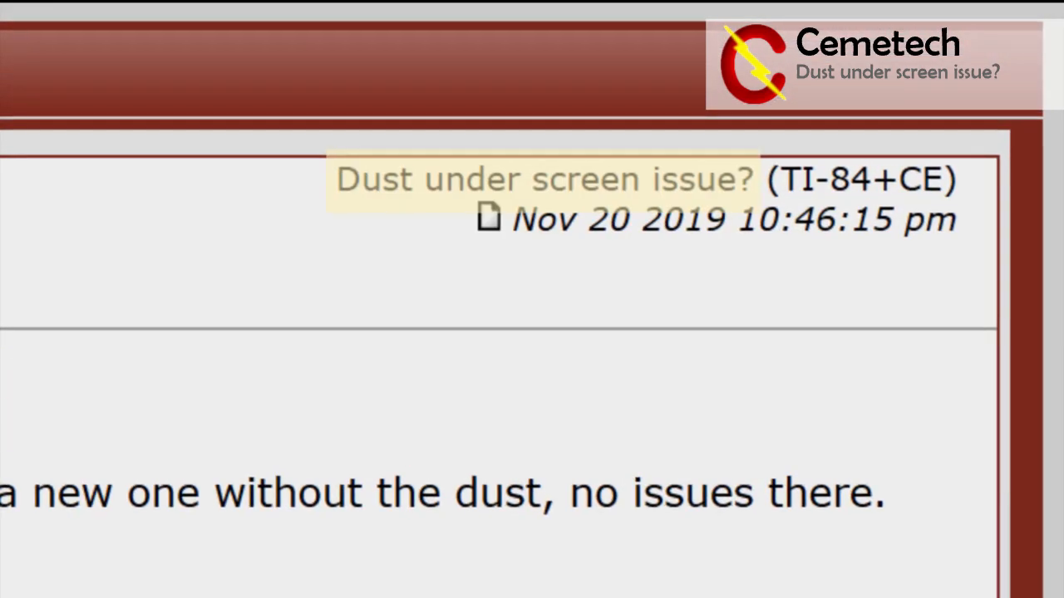
scroll("down", 3)
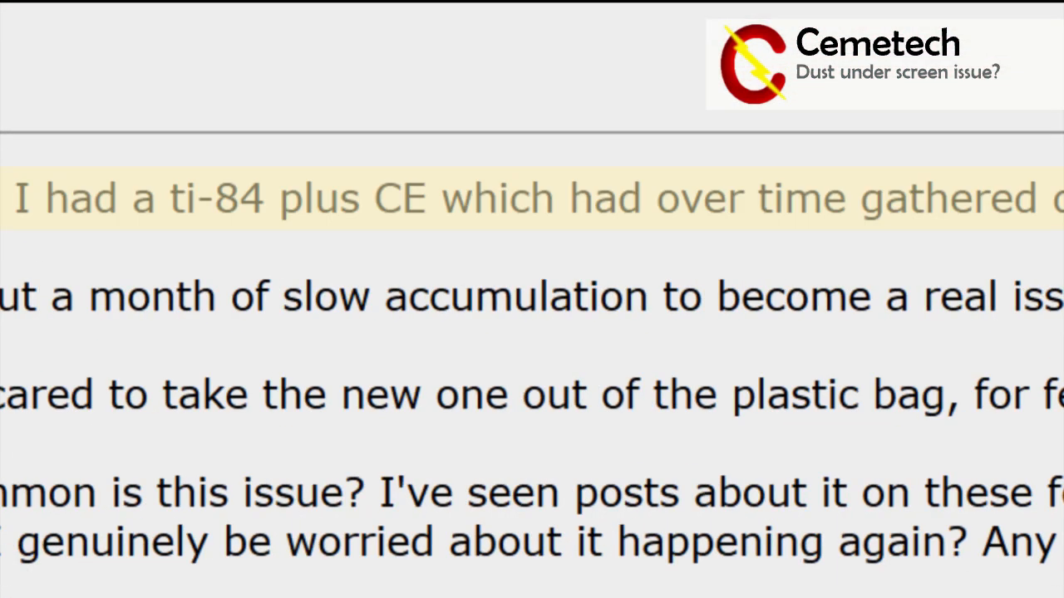
scroll("right", 3)
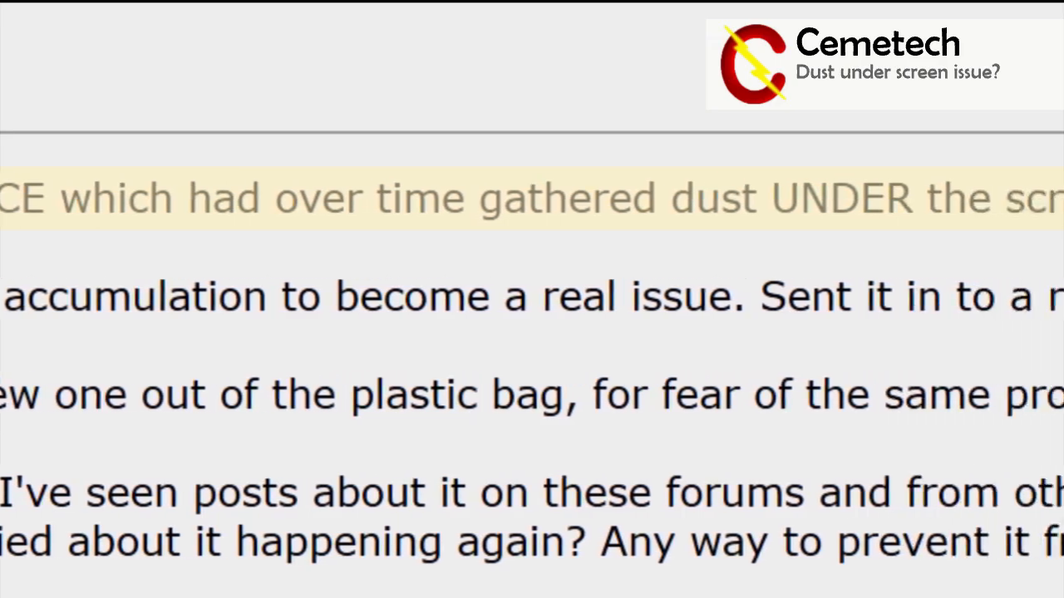